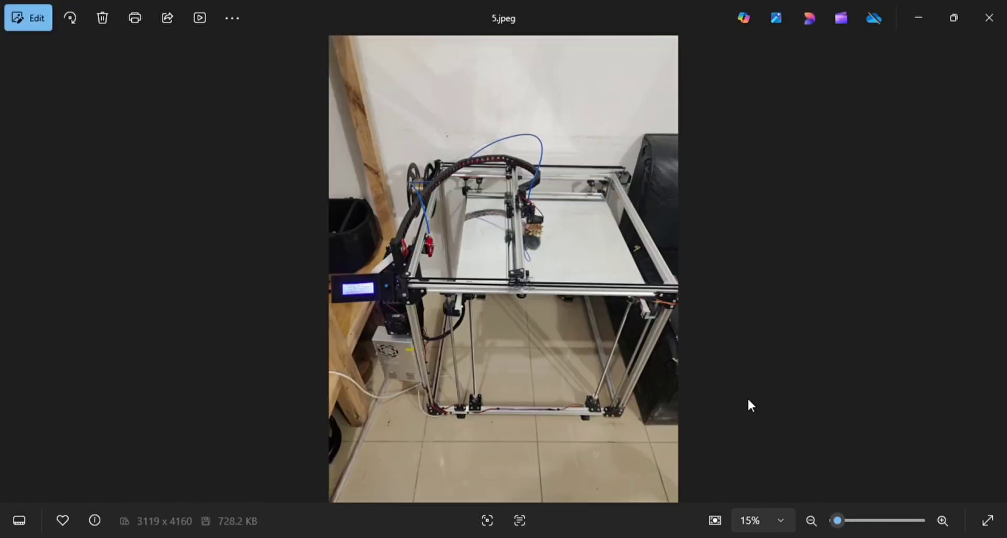
Step: Advance from 5.jpeg to 6.png, the large aluminium-frame printer with a filament spool
key("Right")
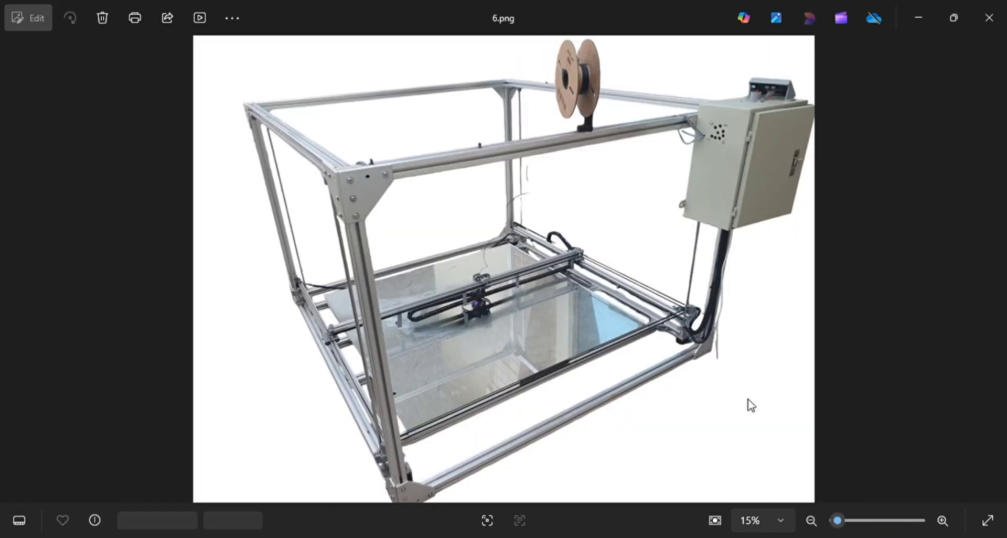